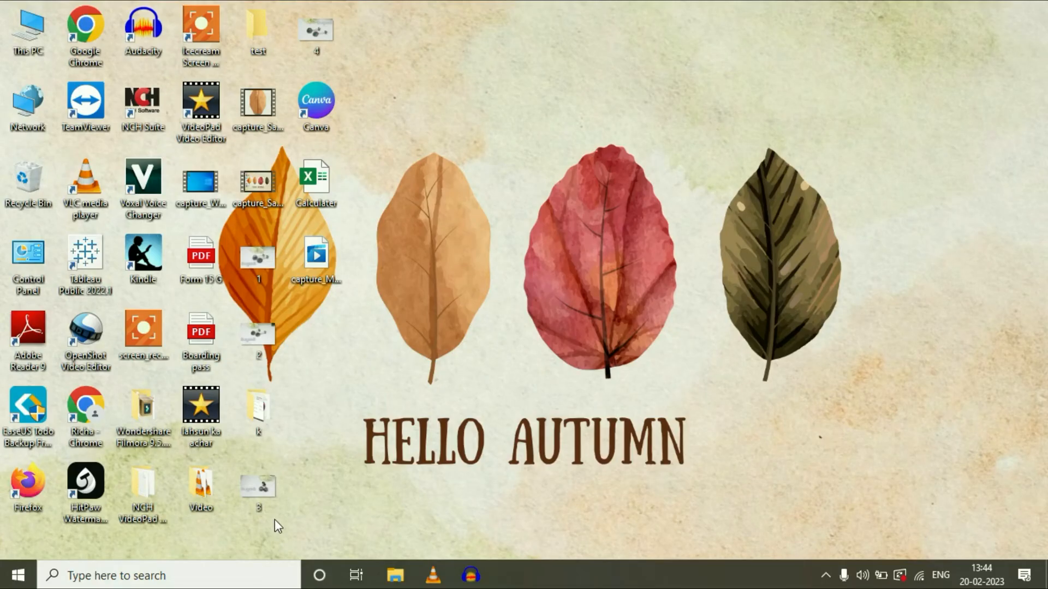
# Step: Launch Windows Settings from the Start menu and go to the Accounts page
pyautogui.click(21, 574)
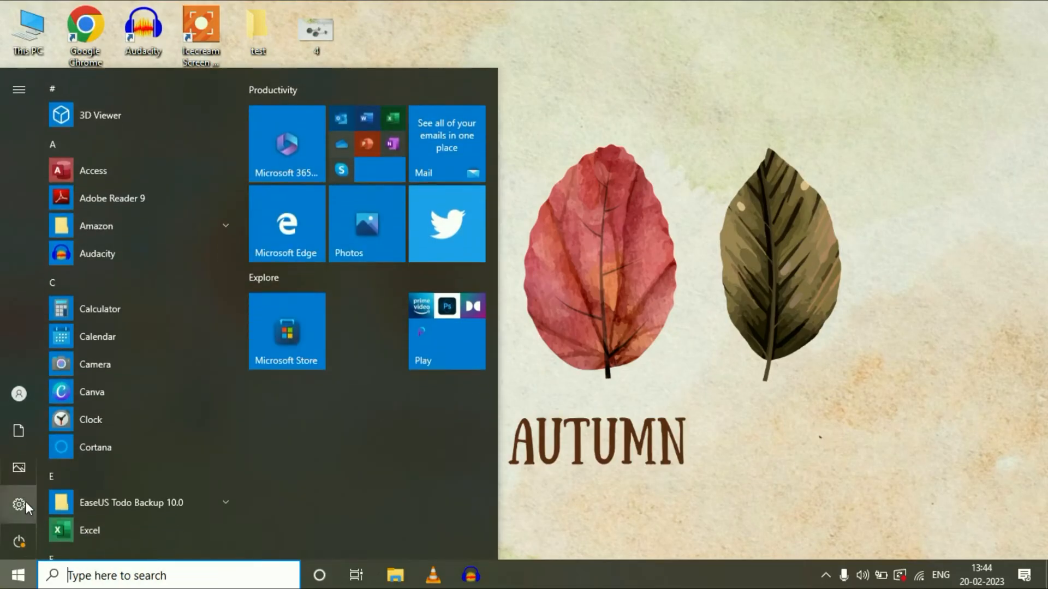
pyautogui.click(18, 503)
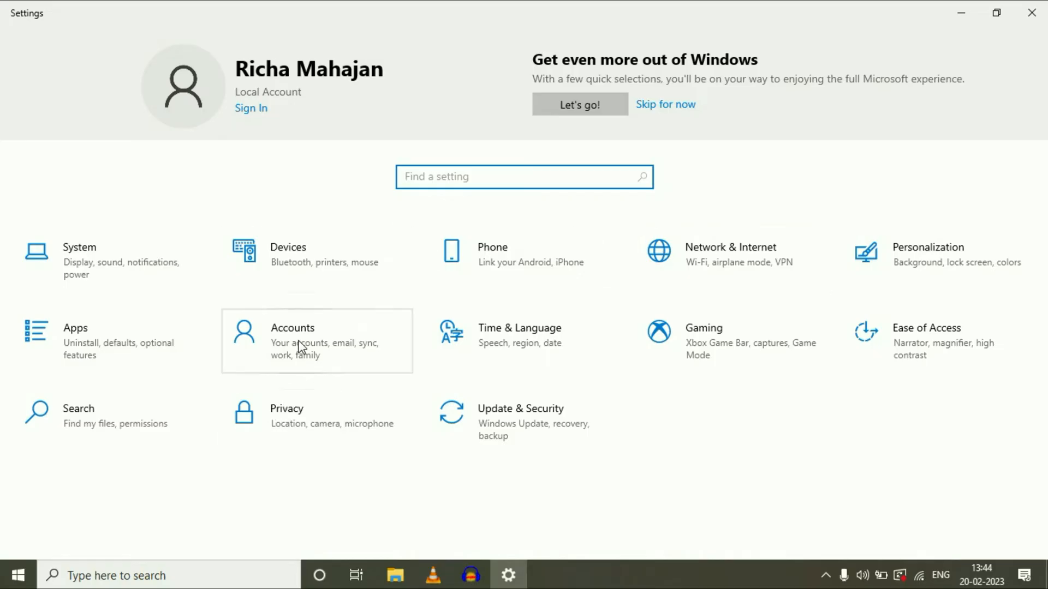
pyautogui.click(300, 340)
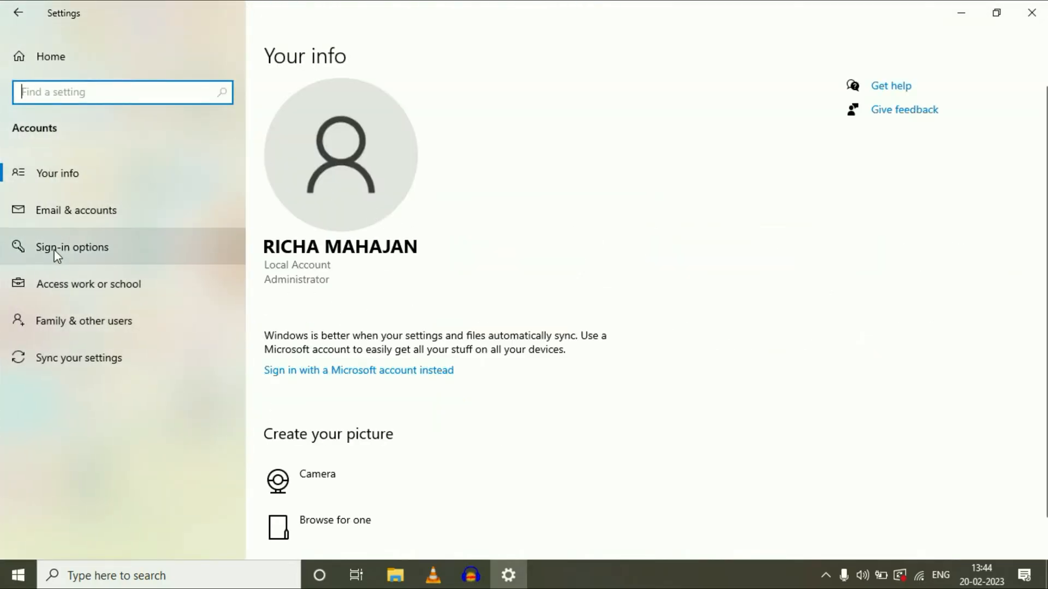
# Step: Go to Sign-in options and expand Windows Hello Fingerprint to reveal its Set up button
pyautogui.click(72, 247)
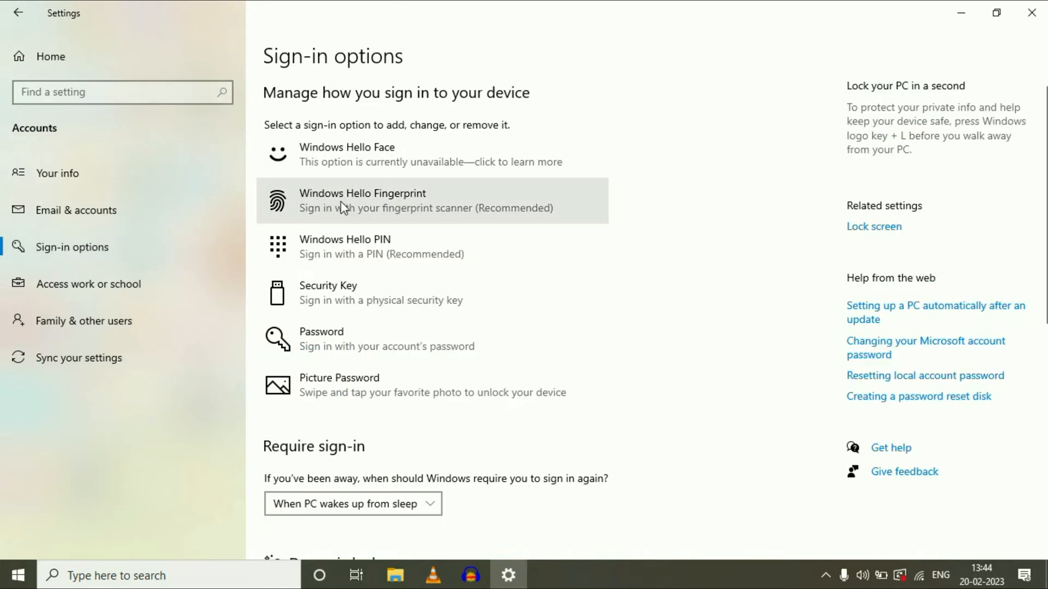
pyautogui.click(398, 212)
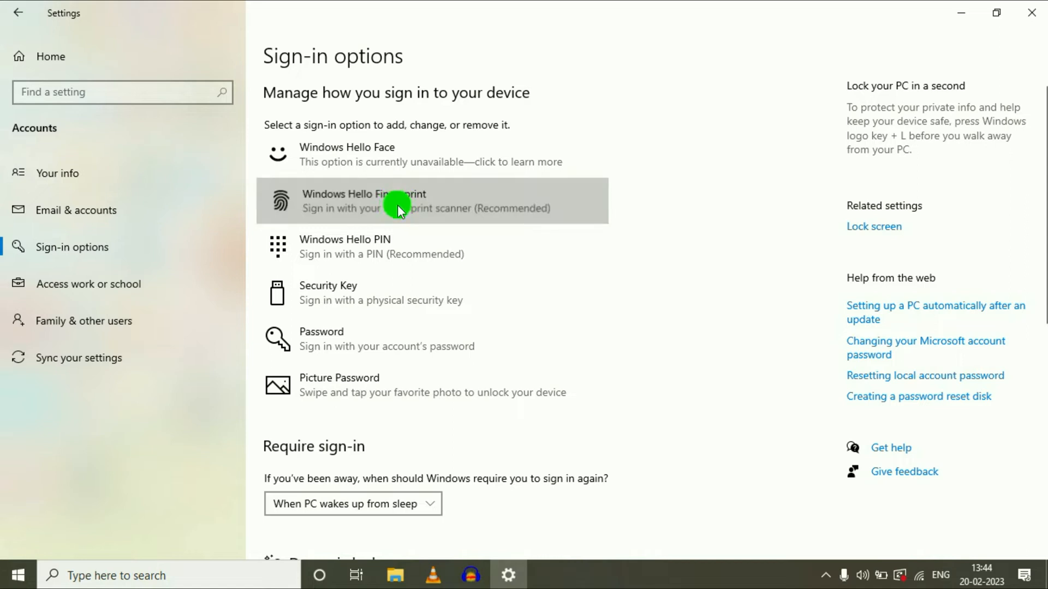
pyautogui.click(397, 208)
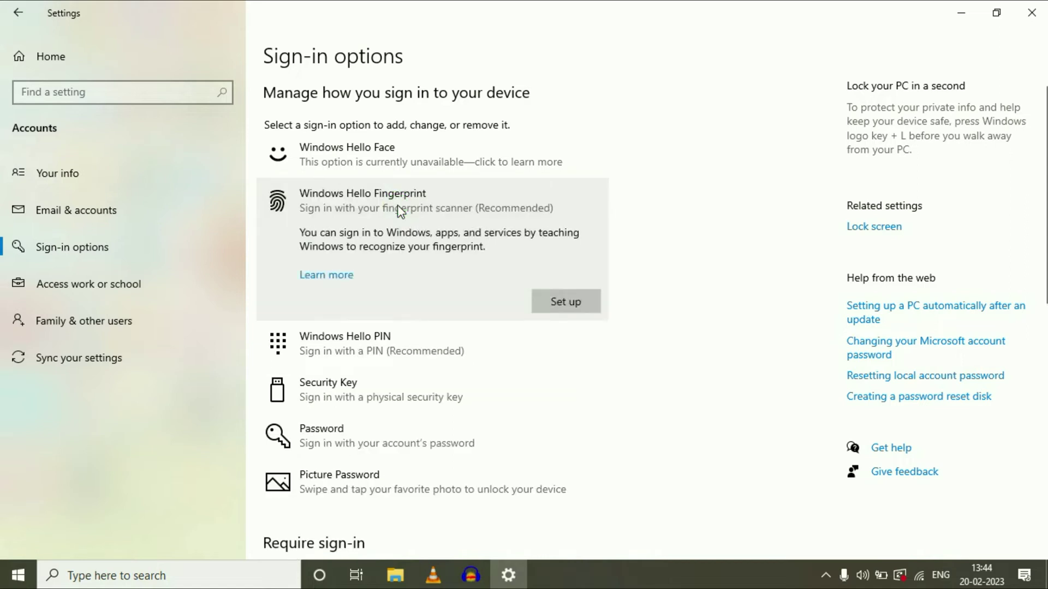
pyautogui.moveTo(531, 255)
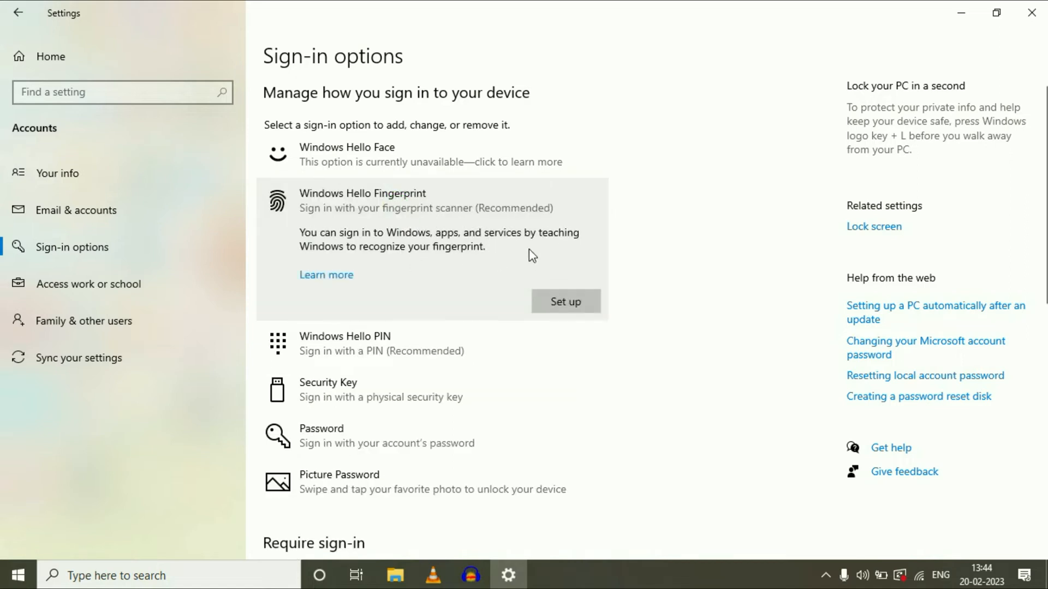
pyautogui.click(571, 301)
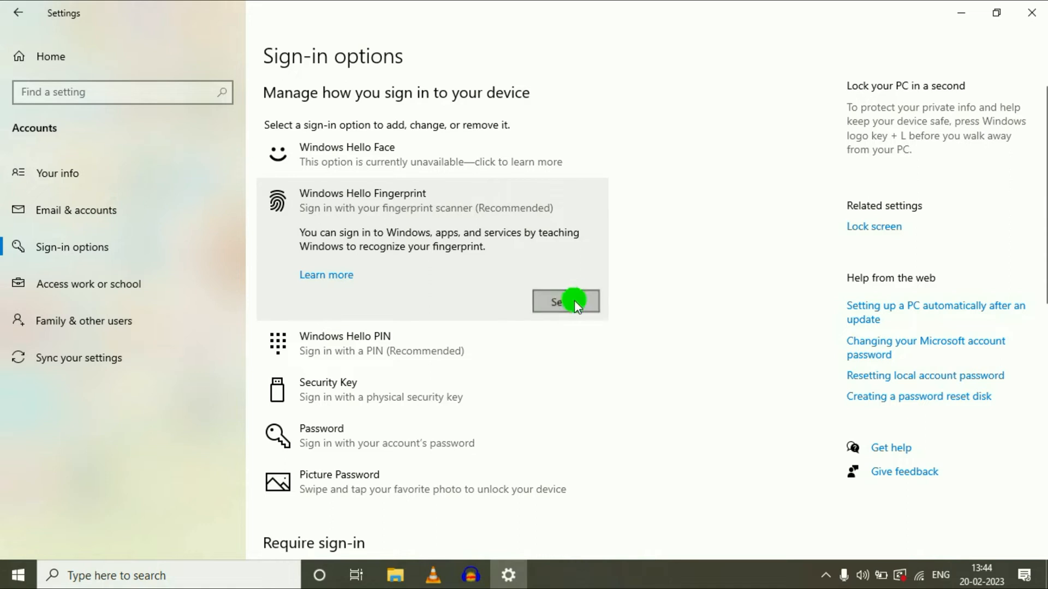
# Step: Run the Windows Hello wizard, enroll the fingerprint, and proceed to create a backup PIN
pyautogui.click(565, 301)
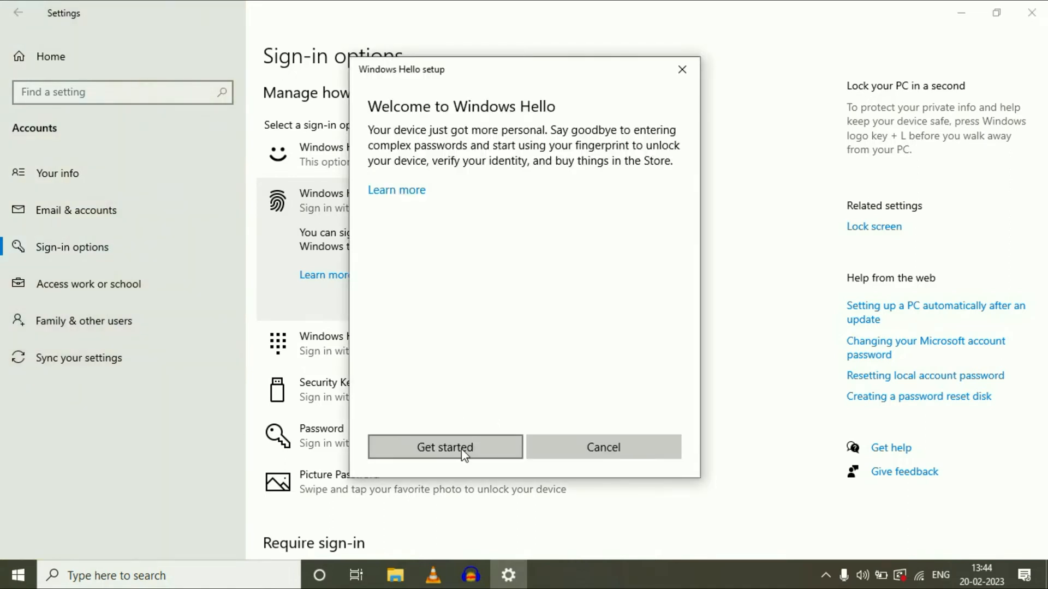
pyautogui.click(445, 448)
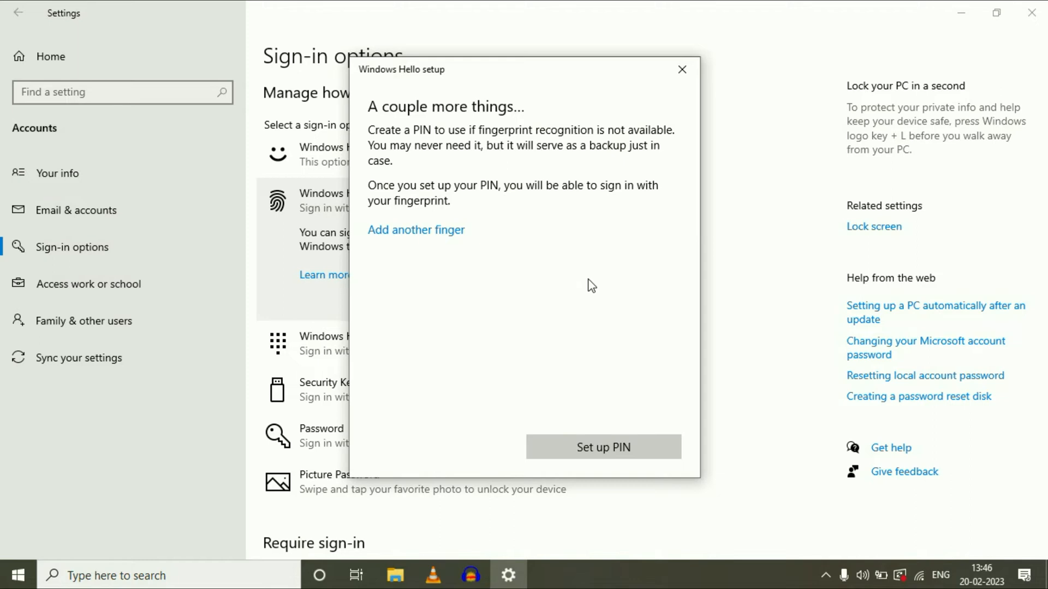
pyautogui.moveTo(445, 239)
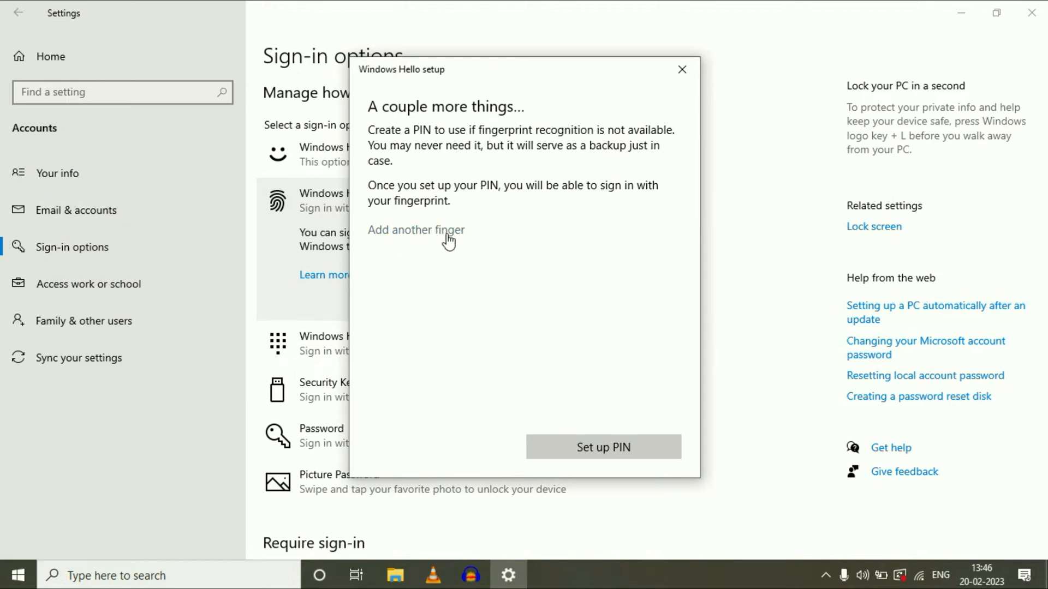
pyautogui.moveTo(515, 266)
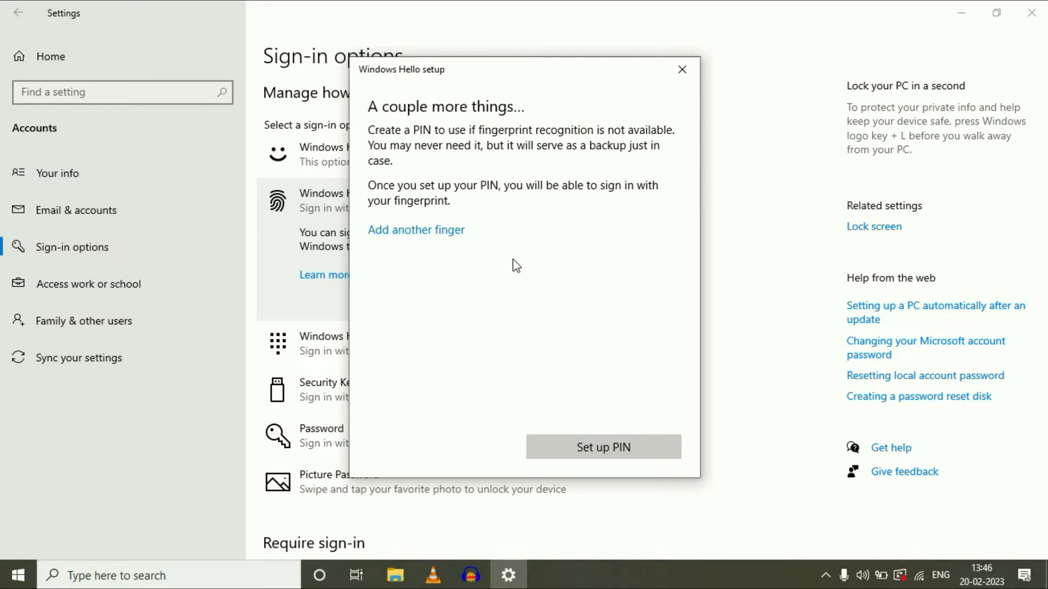
pyautogui.moveTo(412, 238)
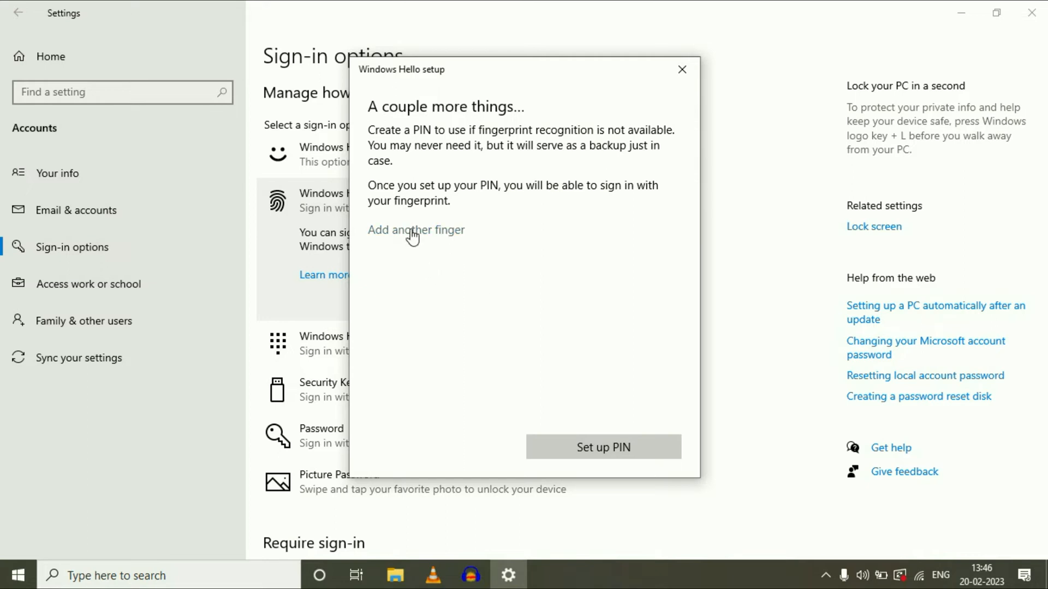
pyautogui.moveTo(502, 275)
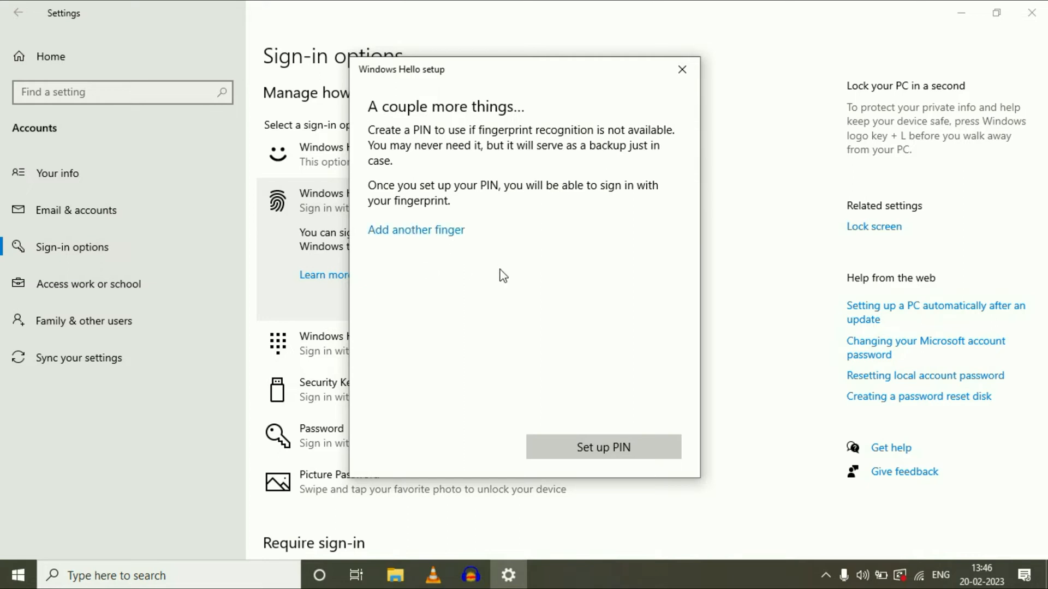
pyautogui.moveTo(534, 282)
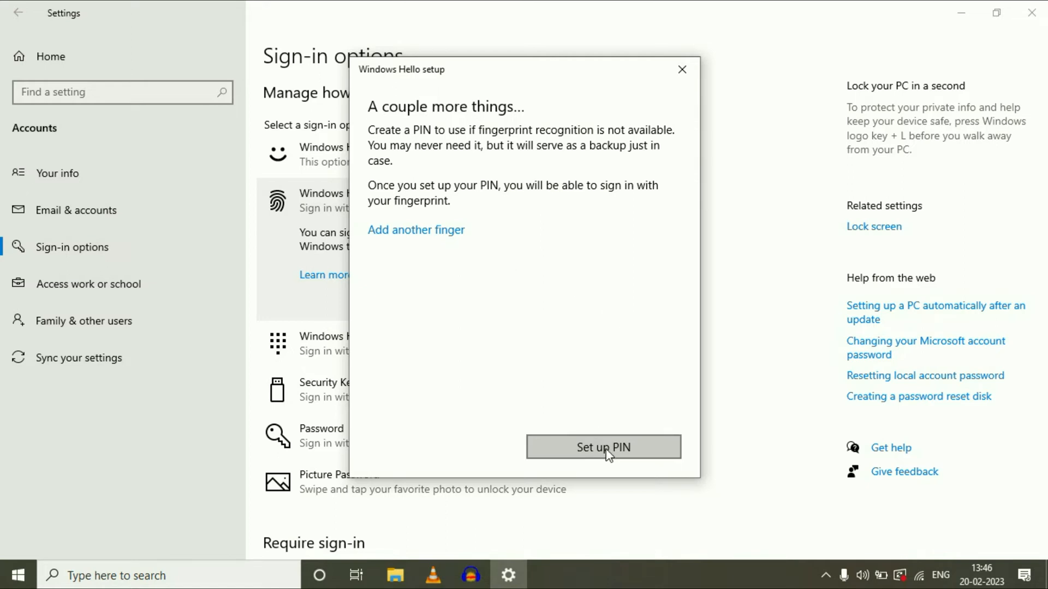
pyautogui.click(603, 447)
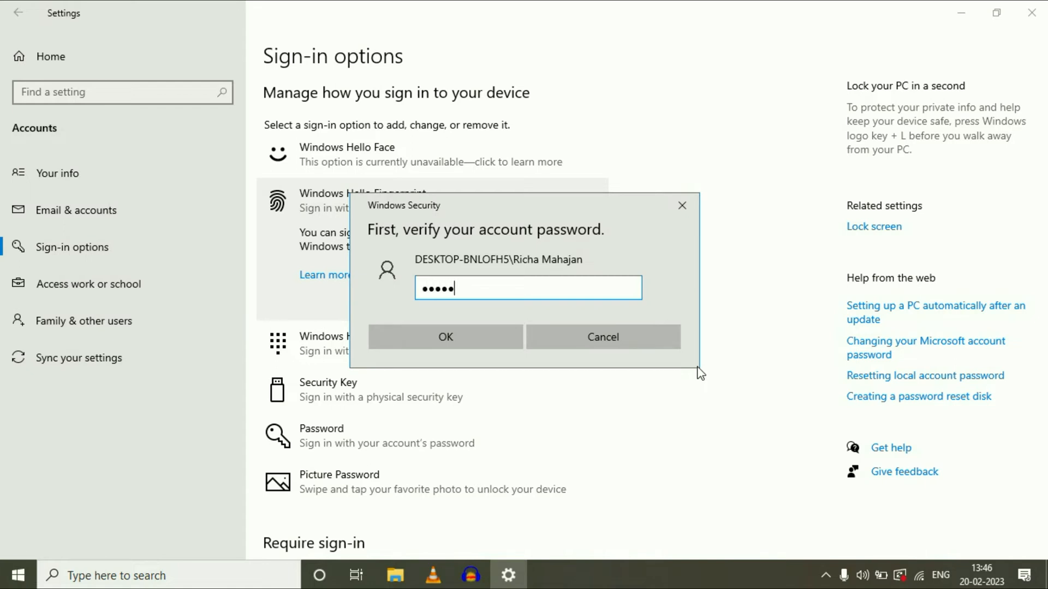
# Step: Verify the account password and enter a new backup PIN
pyautogui.click(445, 336)
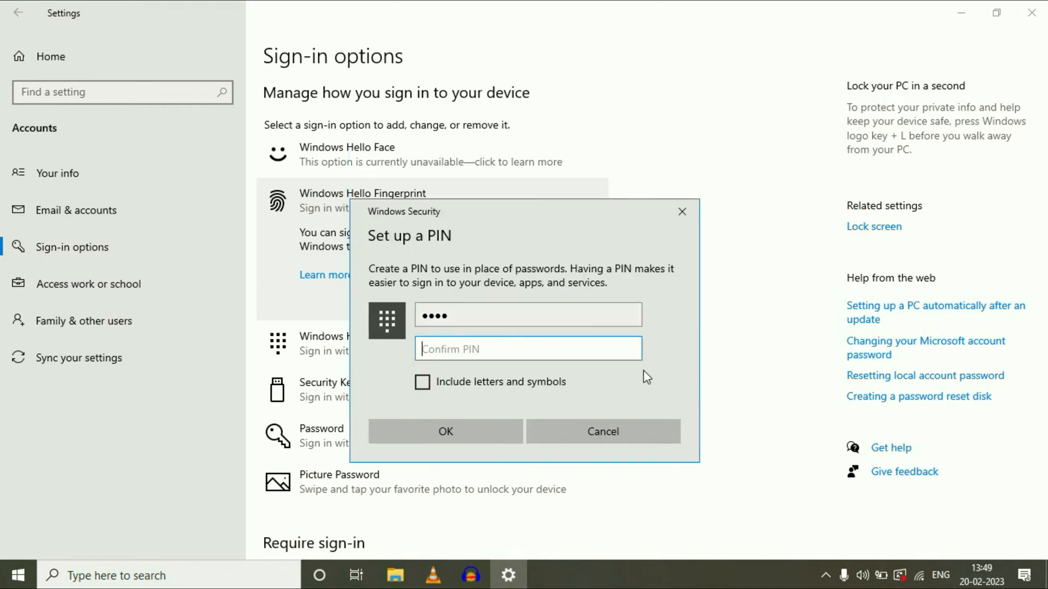
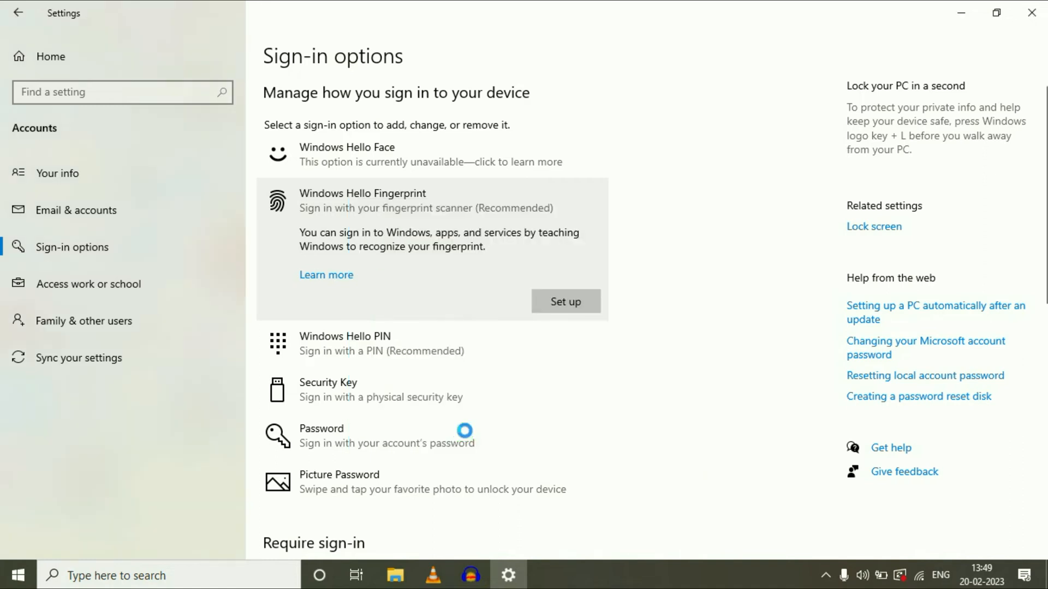
pyautogui.click(566, 301)
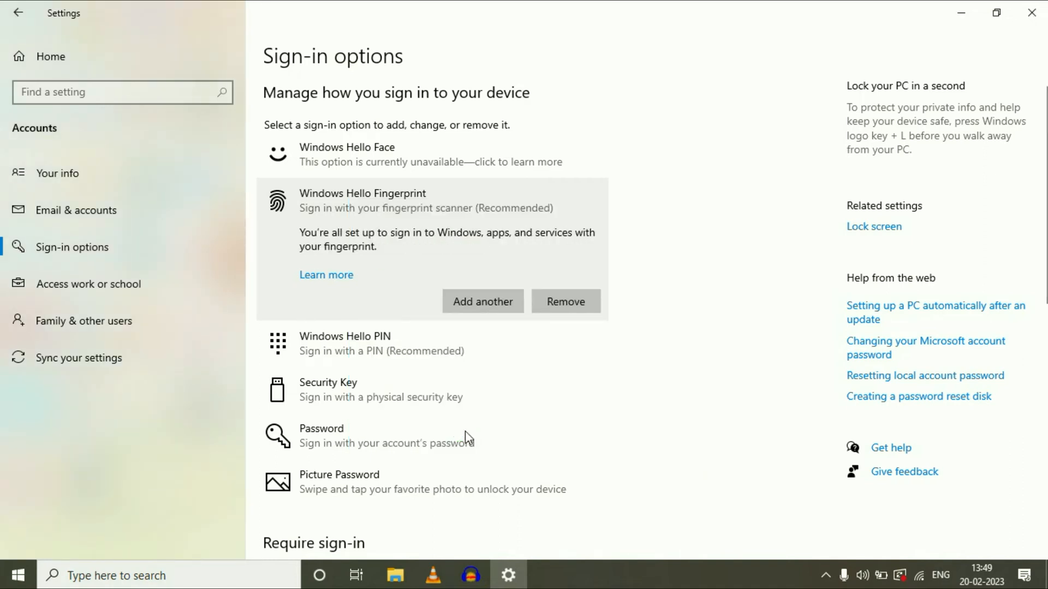